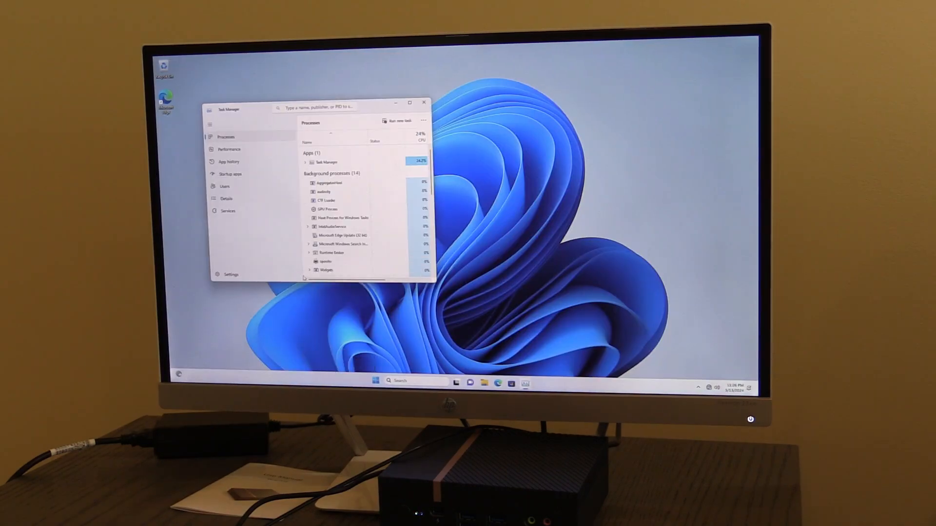
- Run CPU-Z's Bench CPU test for single-thread and multi-thread scores
left_click(229, 150)
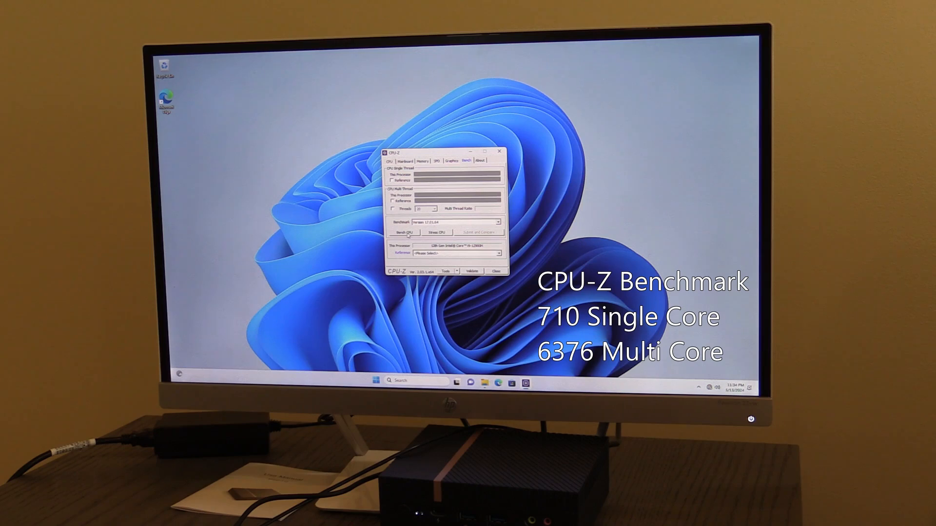
left_click(403, 232)
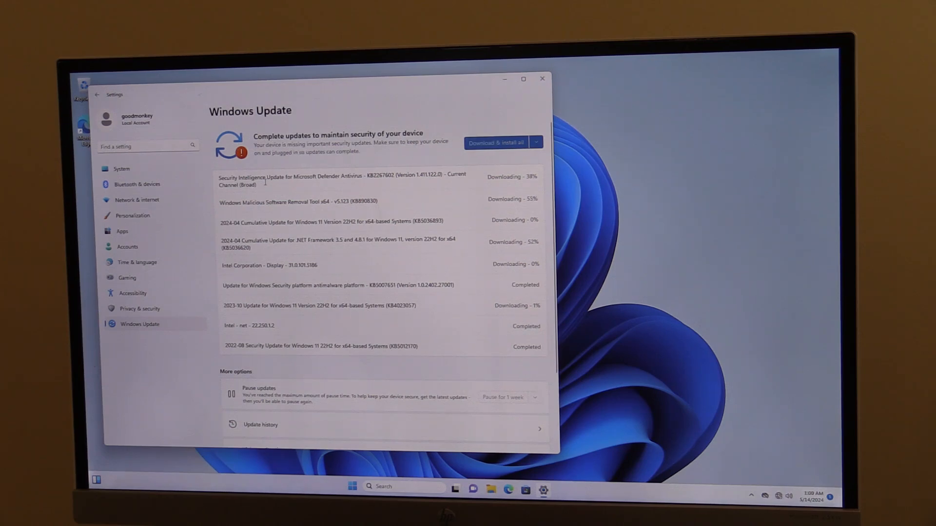
- Scroll the Windows Update list to review download progress and reach More options
scroll("down", 3)
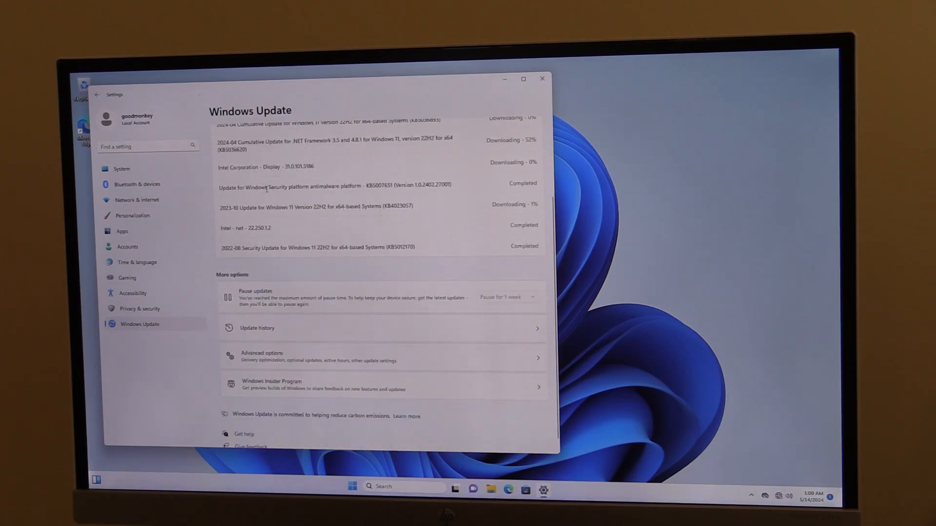
scroll("down", 3)
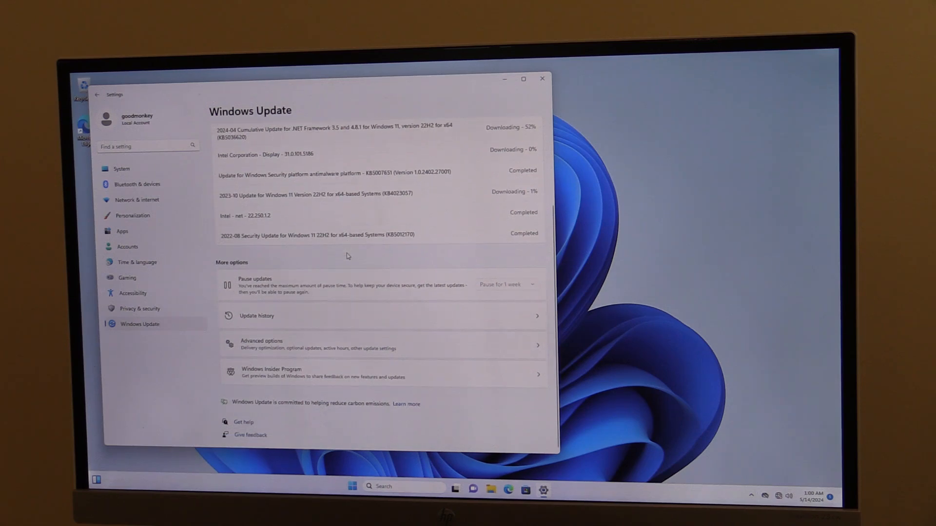
left_click(260, 345)
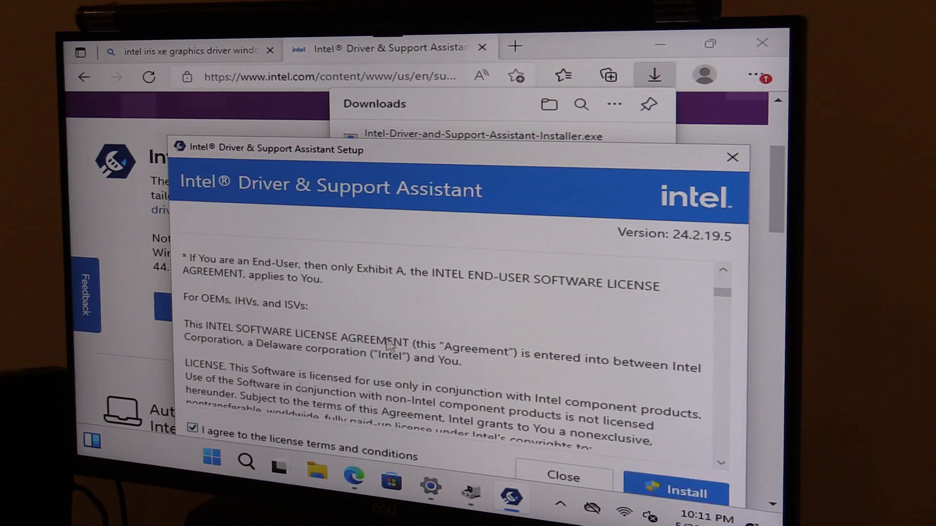
- Accept the Intel Driver & Support Assistant license terms and start installation
left_click(675, 491)
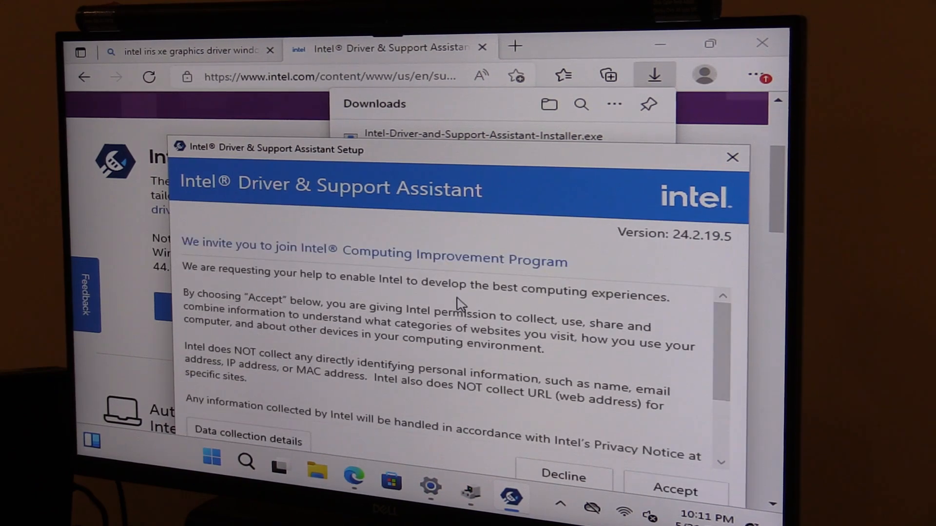